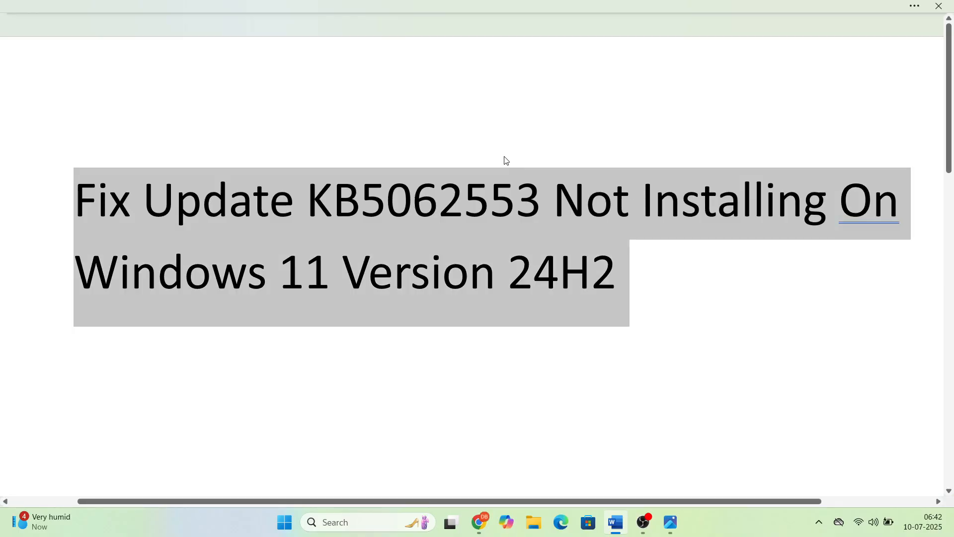
# Show the Step 1 Windows Update Troubleshooter slide in Photos
pyautogui.click(620, 209)
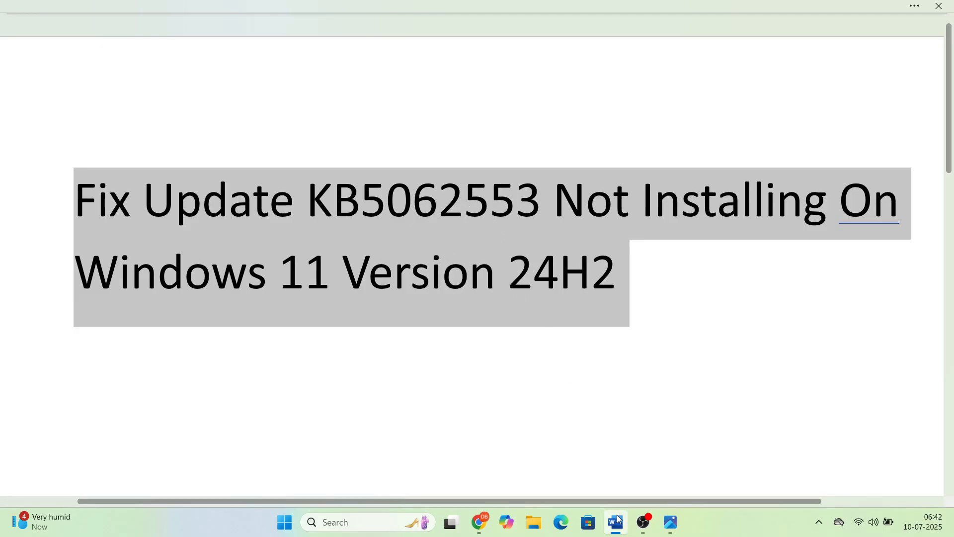
pyautogui.click(669, 521)
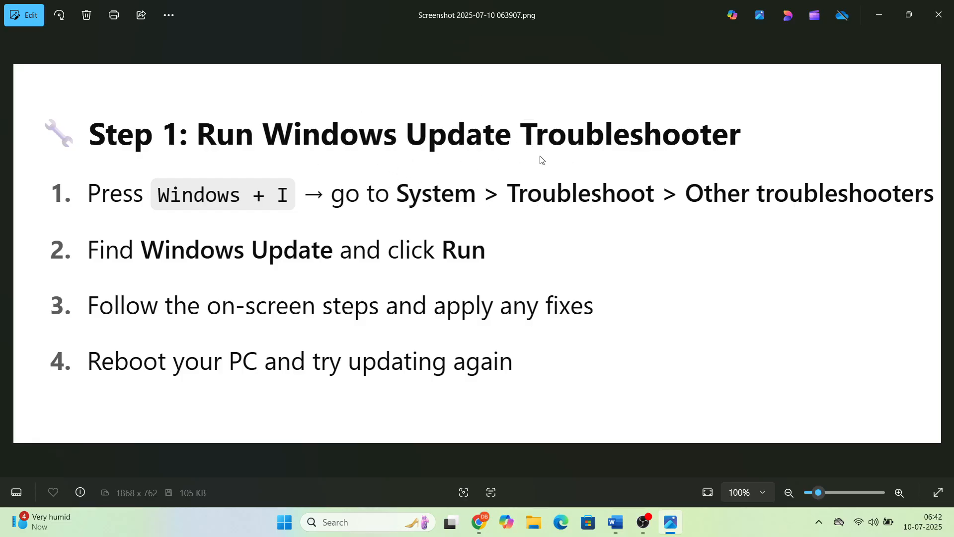
pyautogui.moveTo(239, 221)
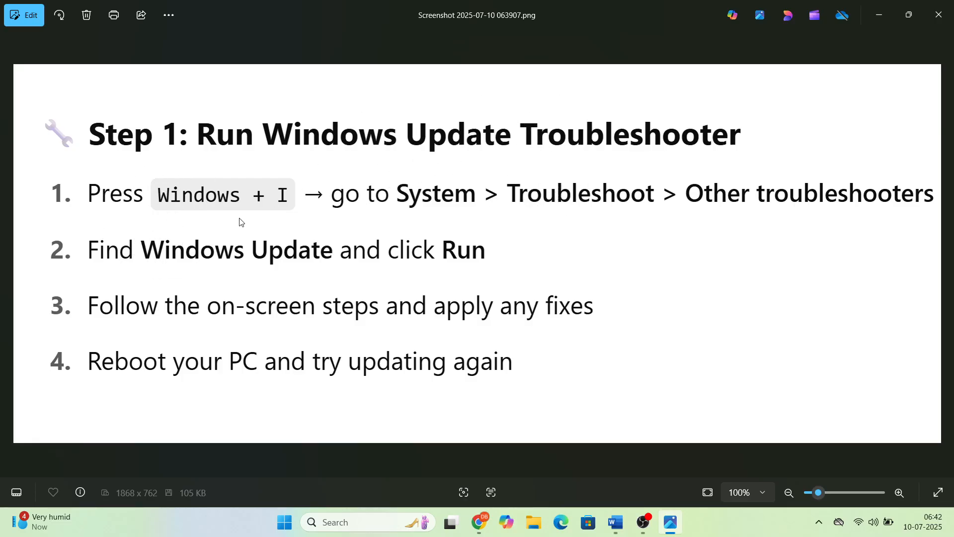
pyautogui.moveTo(616, 218)
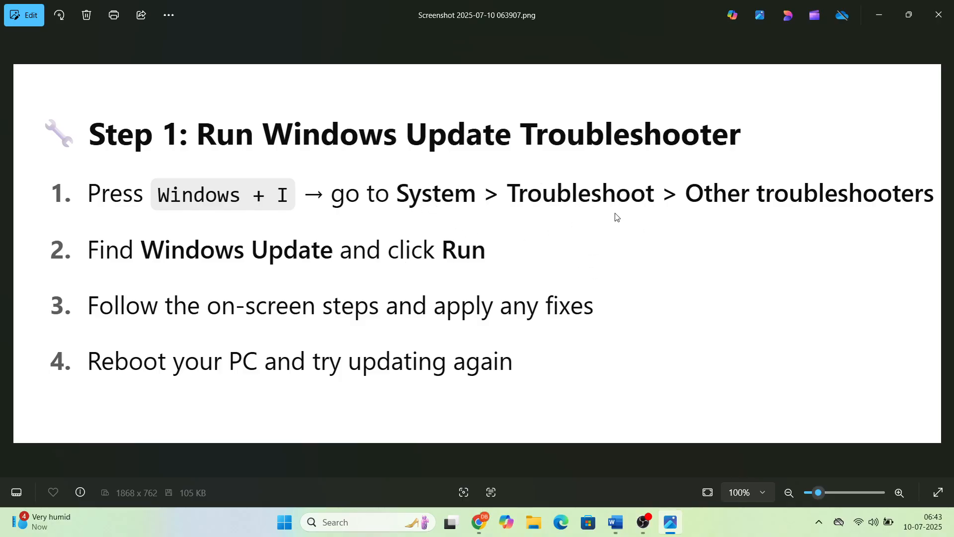
pyautogui.moveTo(295, 274)
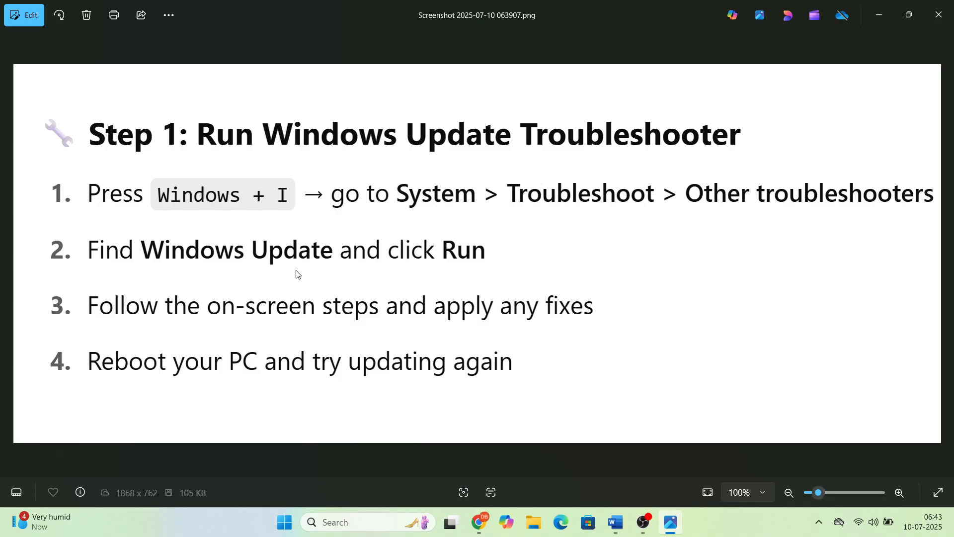
pyautogui.moveTo(345, 310)
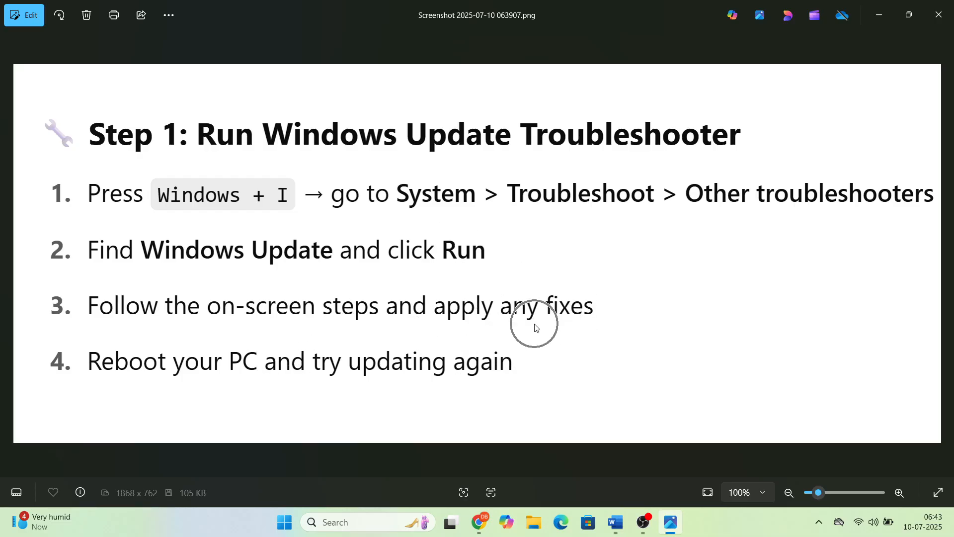
pyautogui.moveTo(426, 370)
pyautogui.write('se')
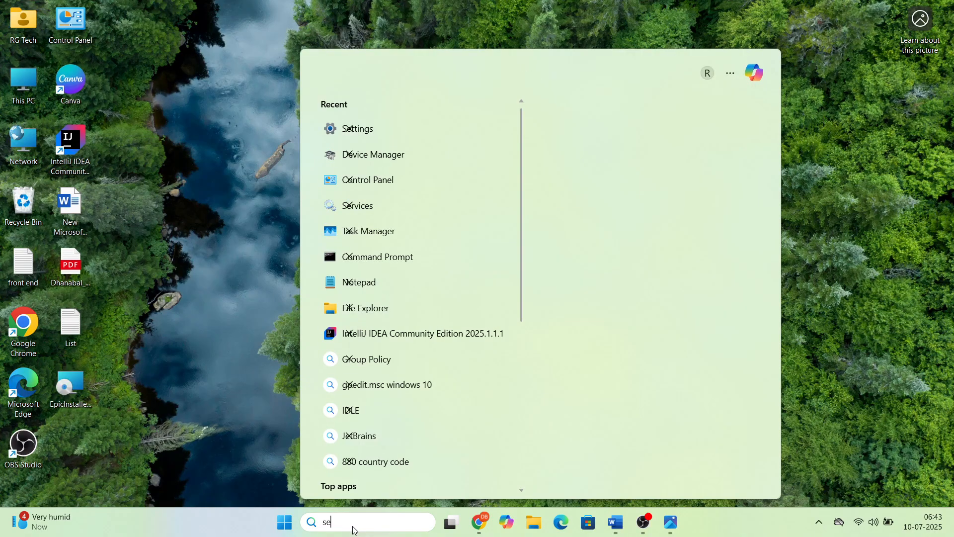
# Reach System > Troubleshoot > Other troubleshooters listing Windows Update, then leave Settings
pyautogui.click(356, 129)
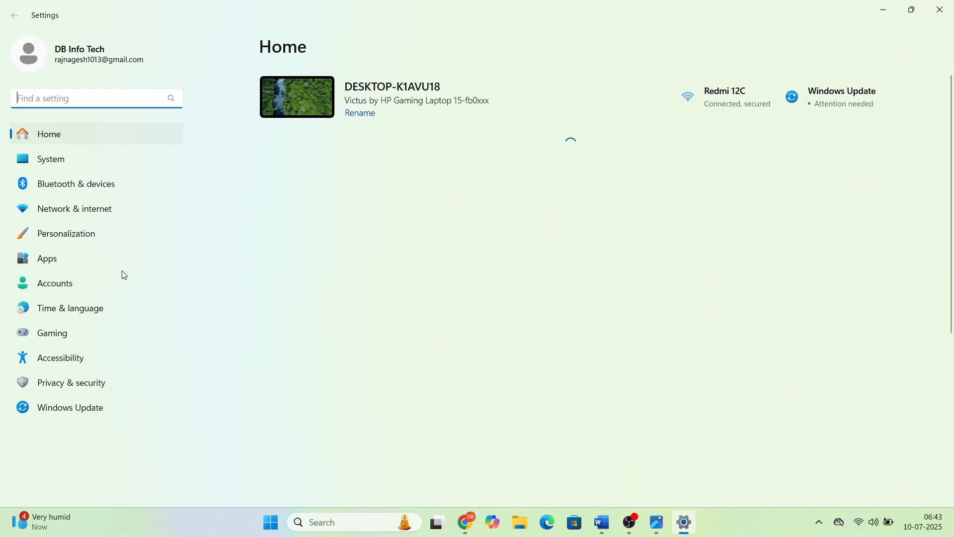
pyautogui.click(51, 159)
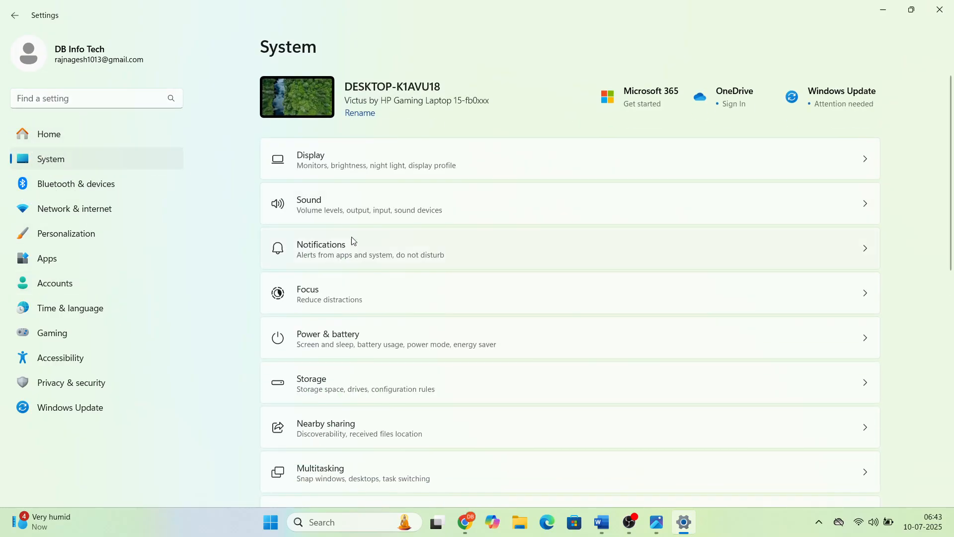
pyautogui.scroll(-3)
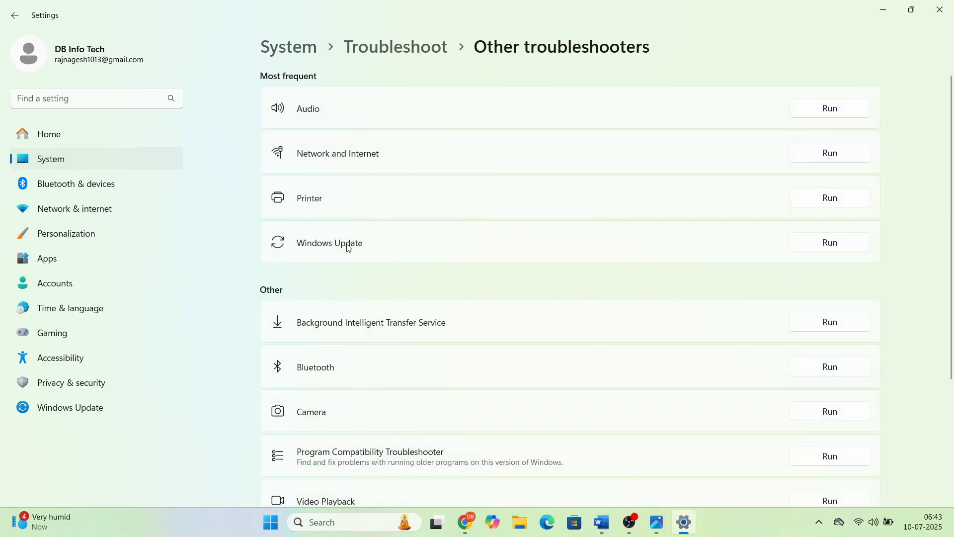
pyautogui.click(829, 242)
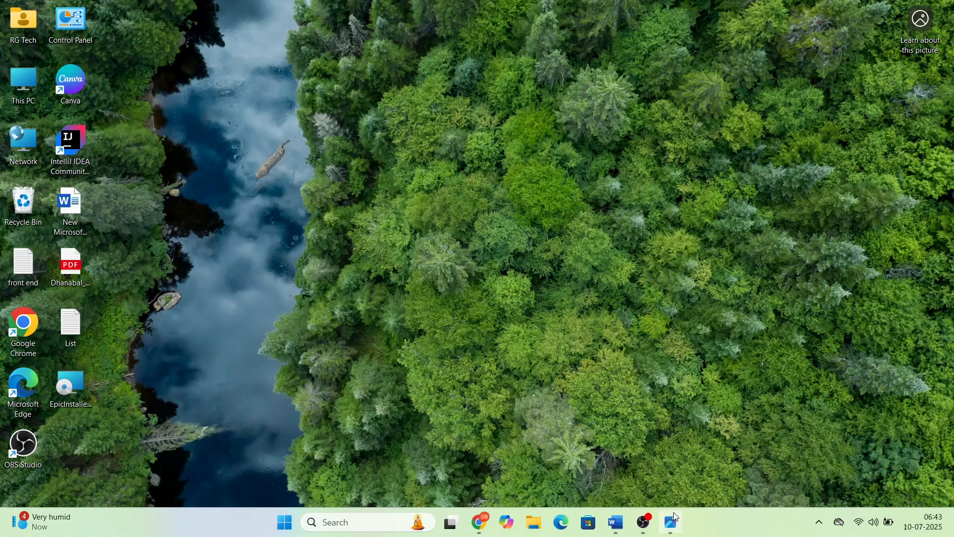
# Bring back the Step 2 slide on resetting Windows Update components
pyautogui.click(671, 521)
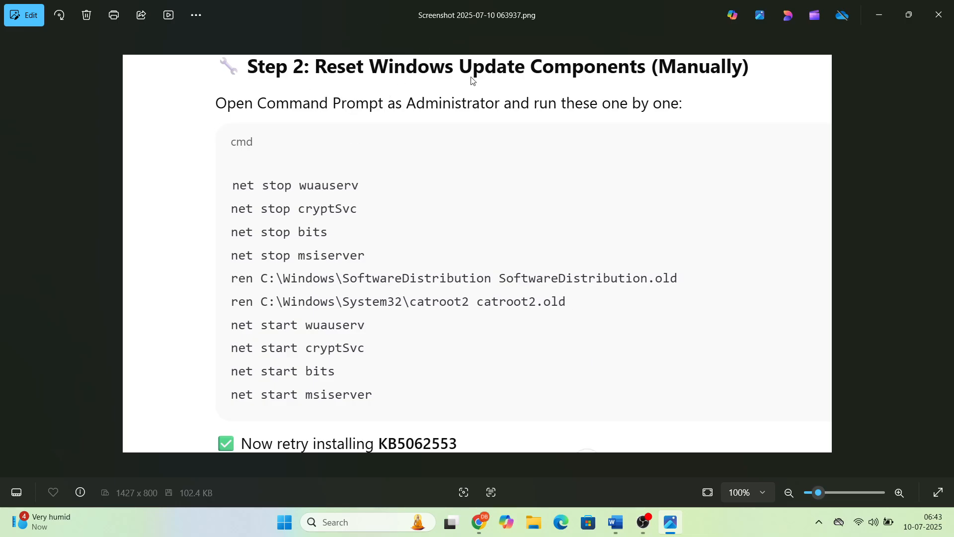
pyautogui.moveTo(318, 116)
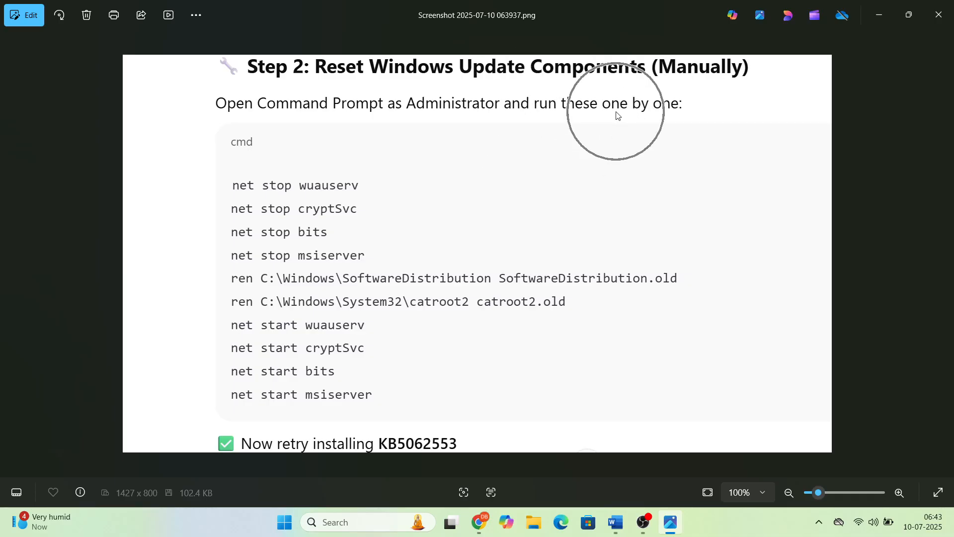
pyautogui.moveTo(295, 225)
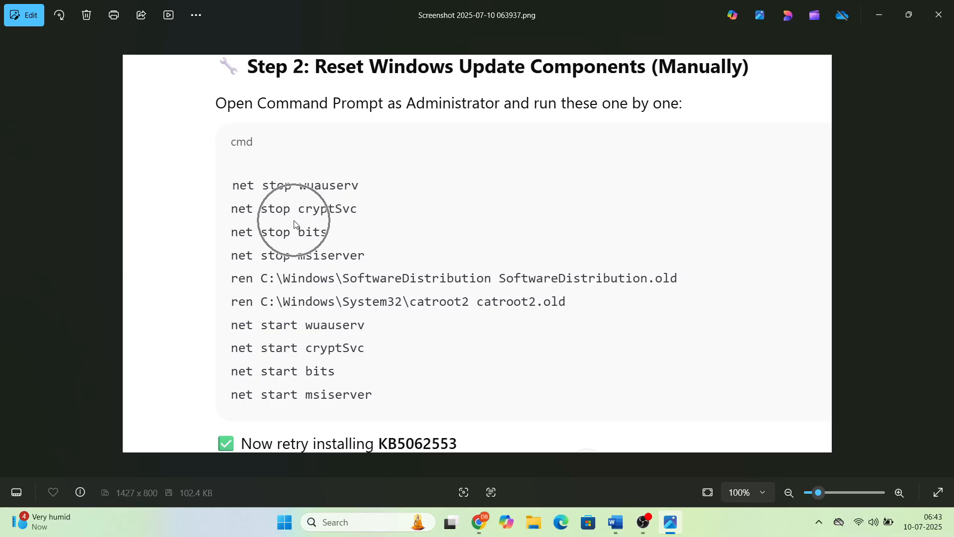
pyautogui.moveTo(304, 240)
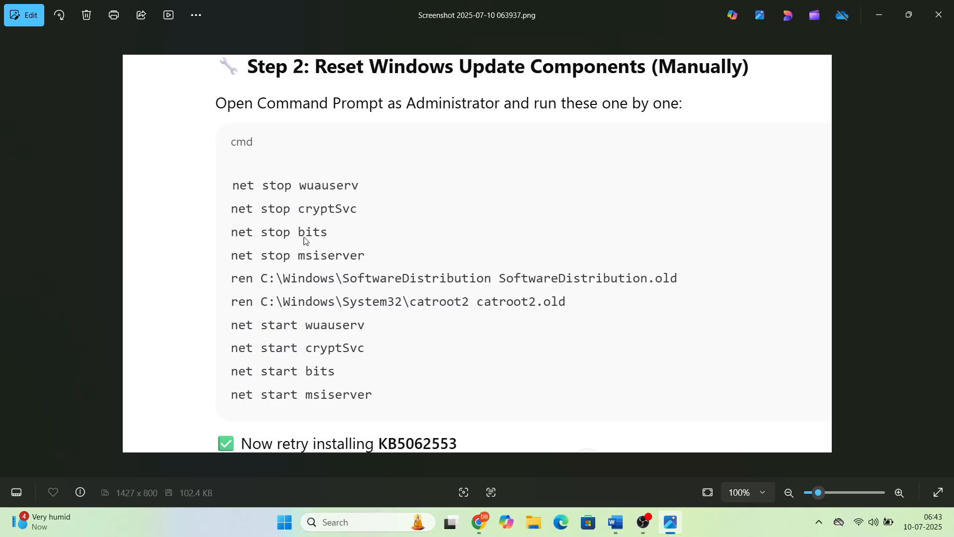
pyautogui.moveTo(302, 349)
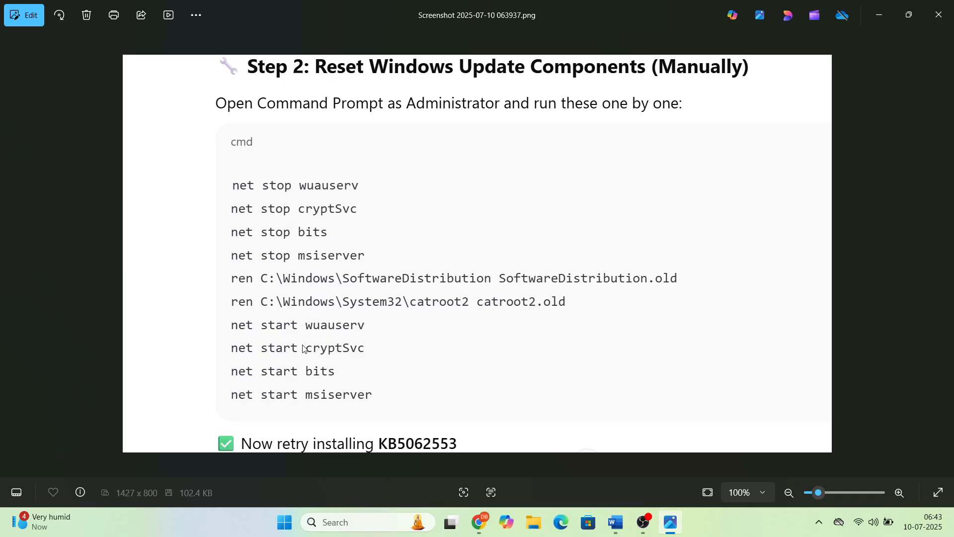
pyautogui.moveTo(390, 459)
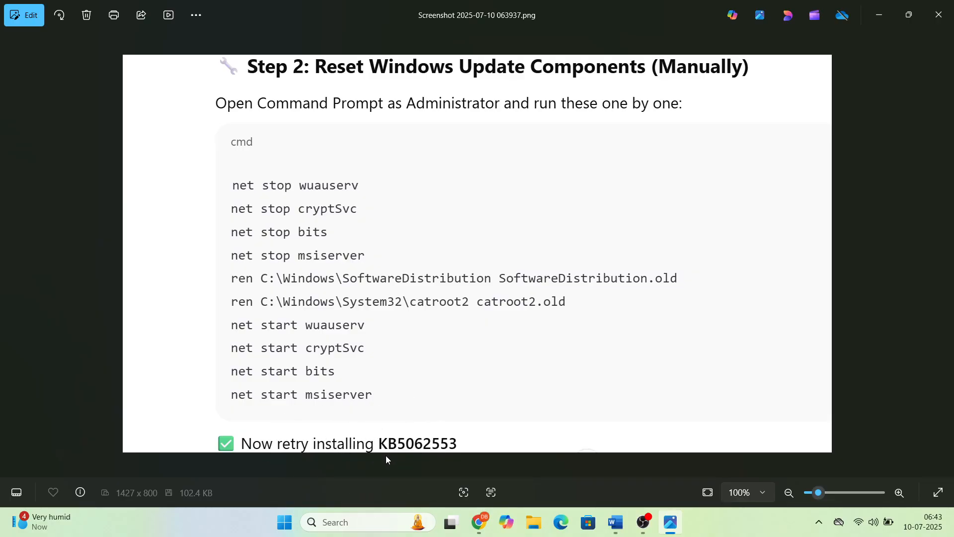
pyautogui.moveTo(559, 412)
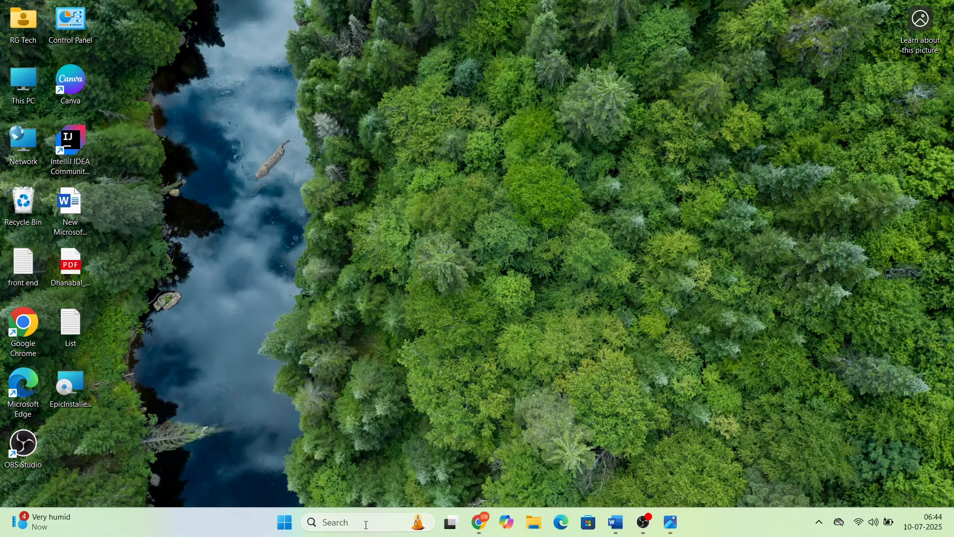
# Launch an administrator Command Prompt via 'cmd' search, then close it unused
pyautogui.write('cmd')
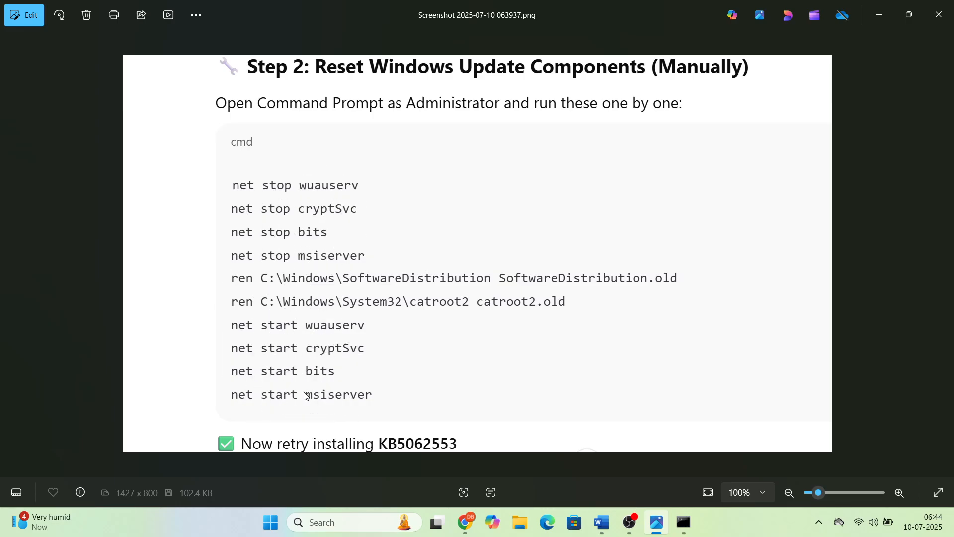
pyautogui.moveTo(464, 305)
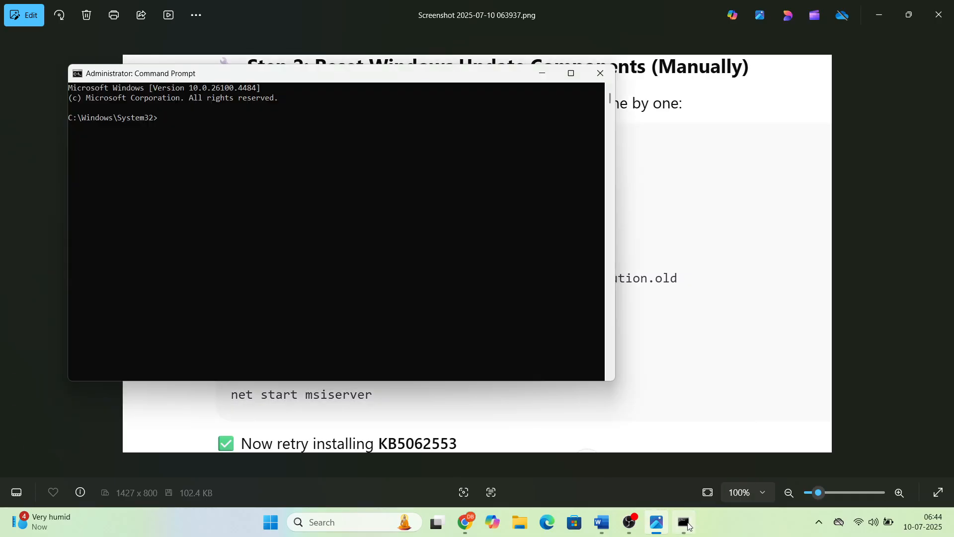
pyautogui.click(155, 128)
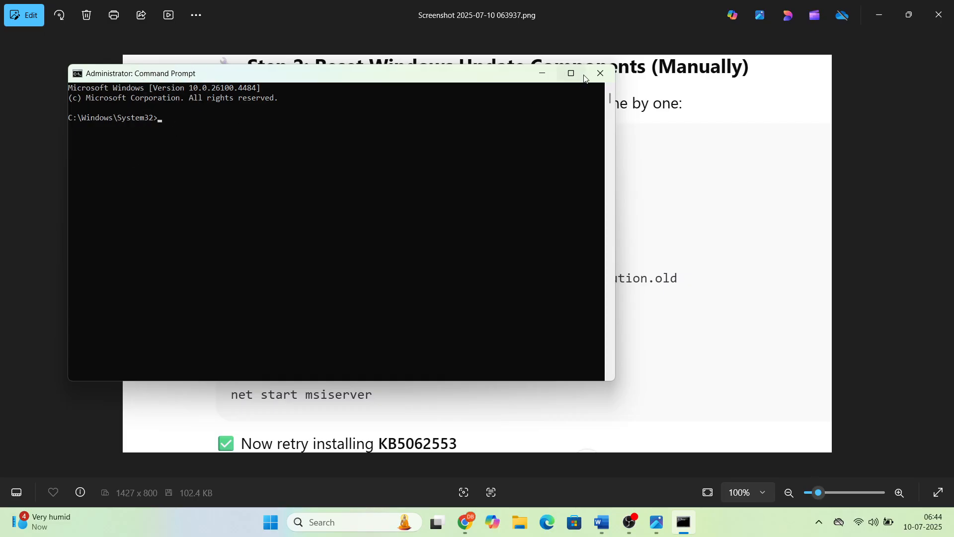
pyautogui.click(599, 73)
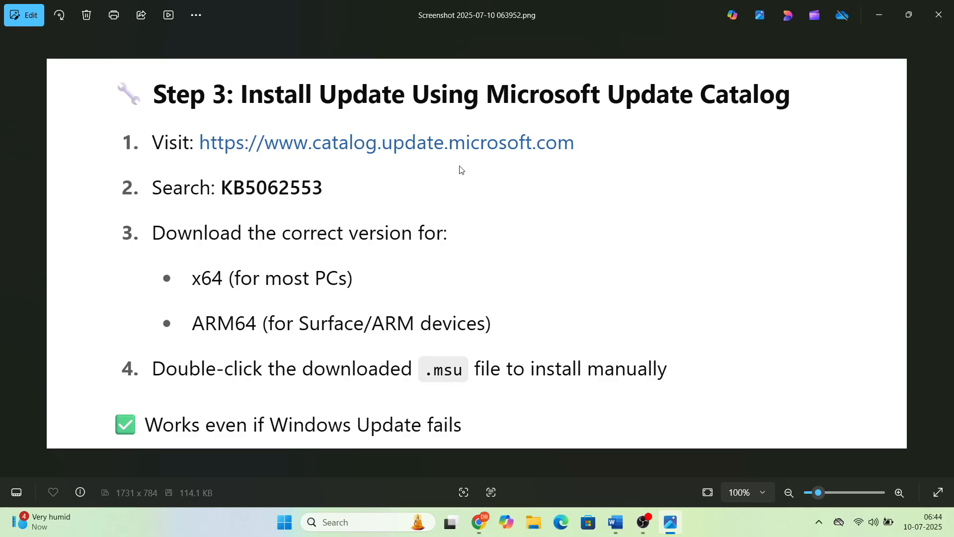
# Advance to the Step 3 Microsoft Update Catalog slide
pyautogui.click(206, 195)
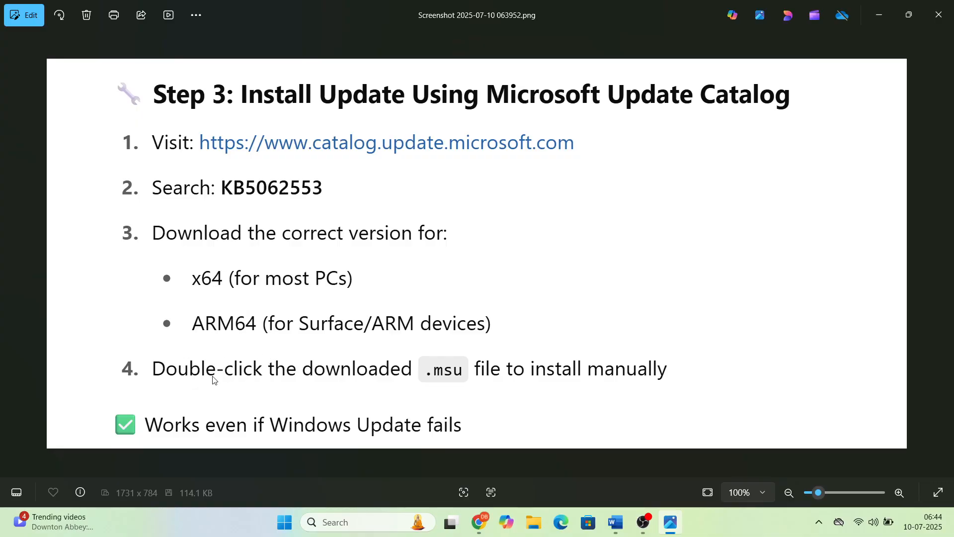
pyautogui.moveTo(547, 388)
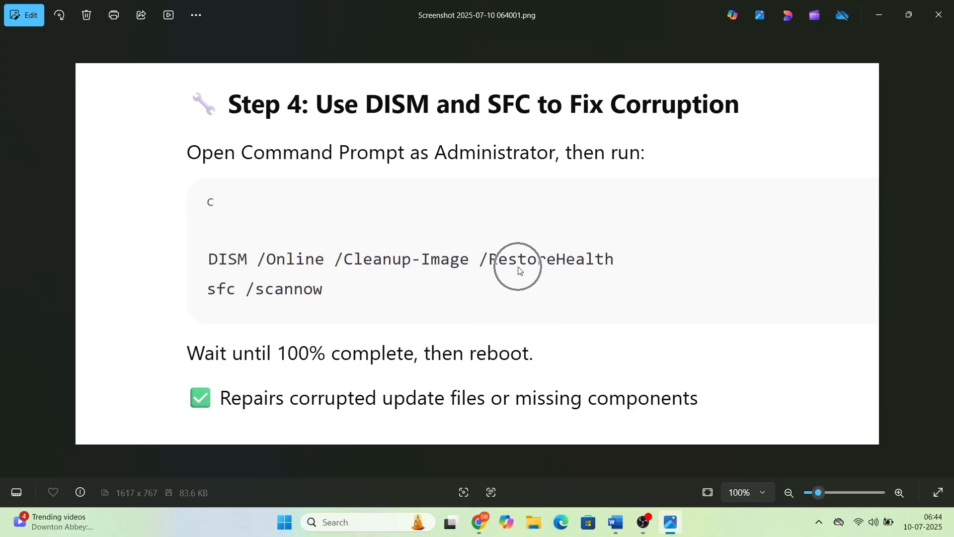
pyautogui.moveTo(280, 304)
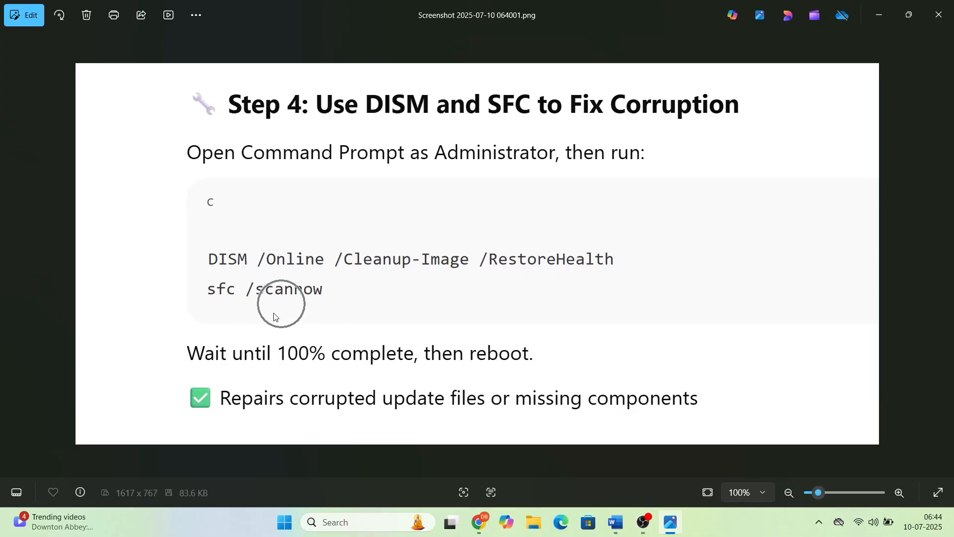
pyautogui.moveTo(484, 371)
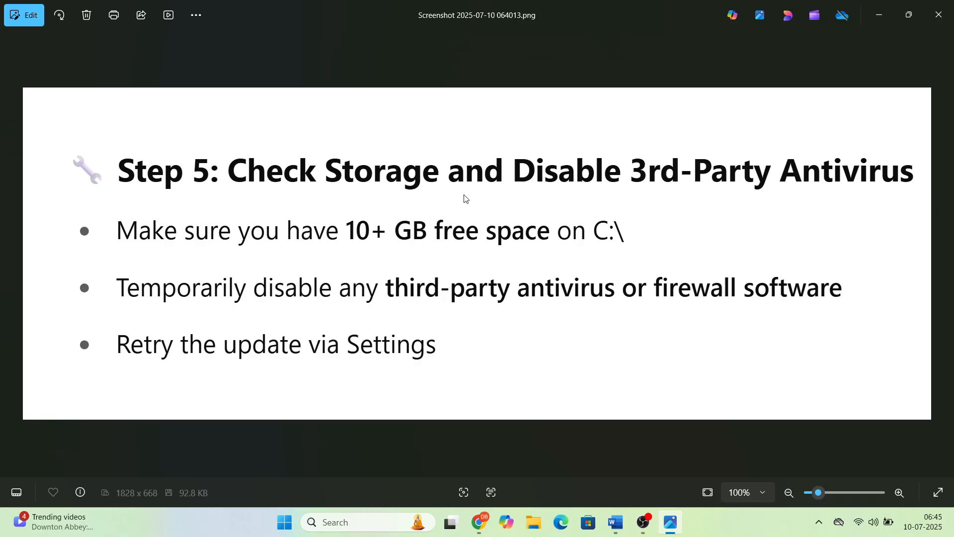
pyautogui.moveTo(757, 195)
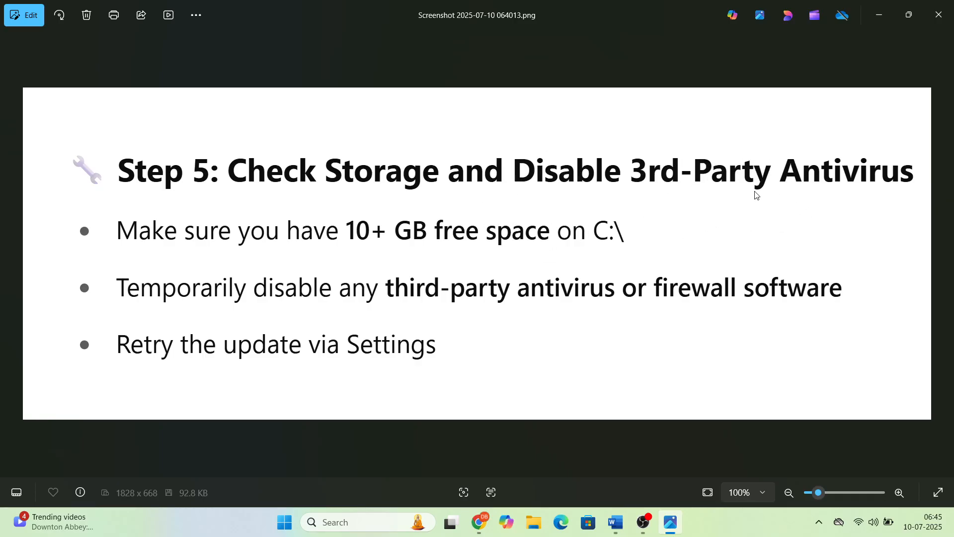
pyautogui.moveTo(494, 259)
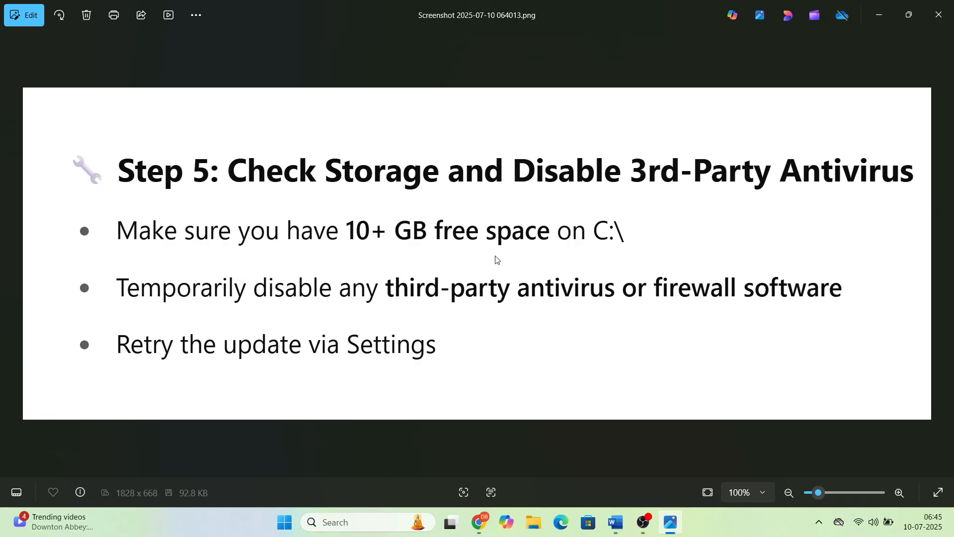
pyautogui.moveTo(262, 296)
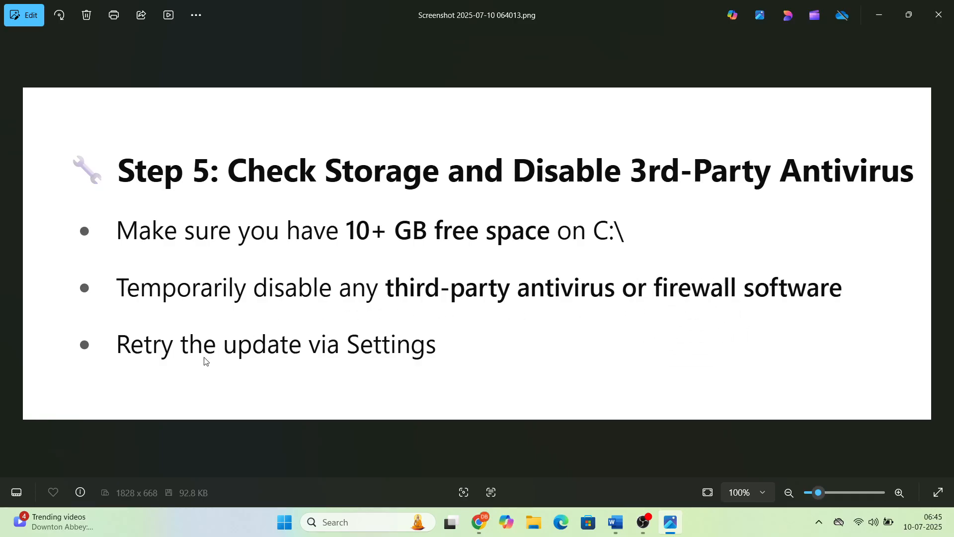
pyautogui.moveTo(338, 365)
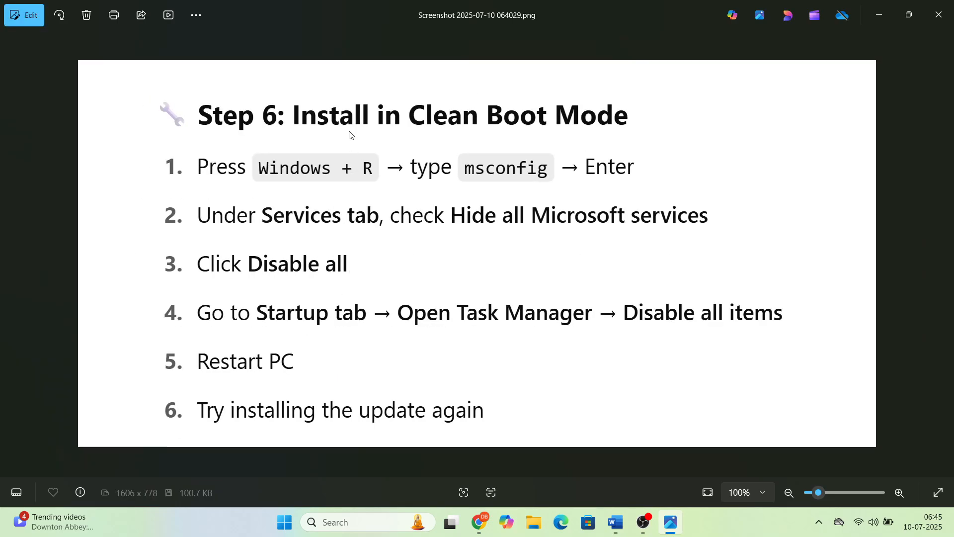
pyautogui.moveTo(540, 145)
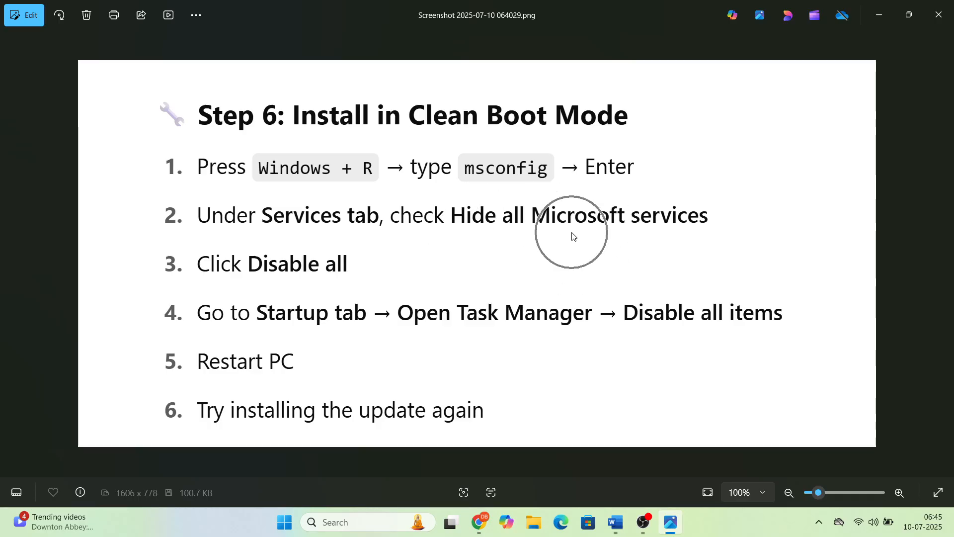
pyautogui.moveTo(269, 280)
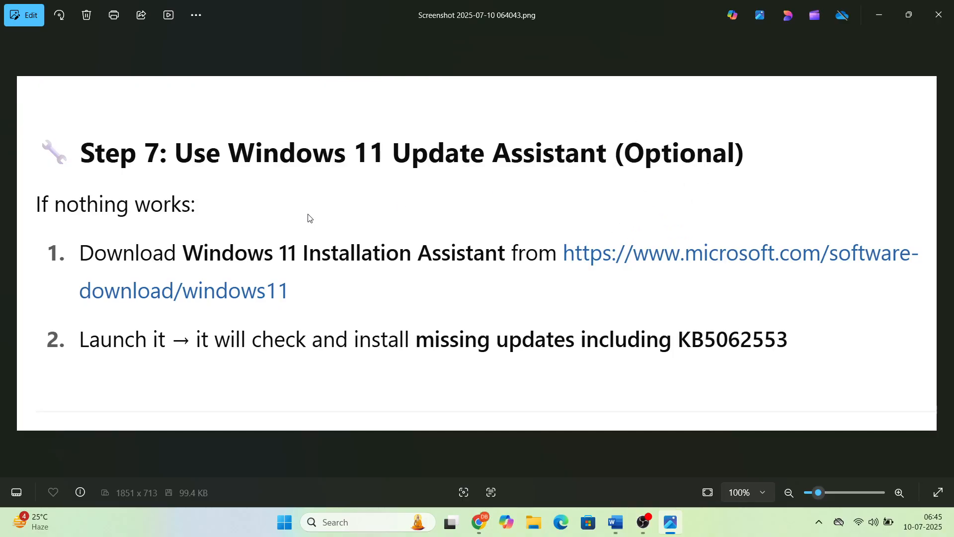
pyautogui.moveTo(311, 266)
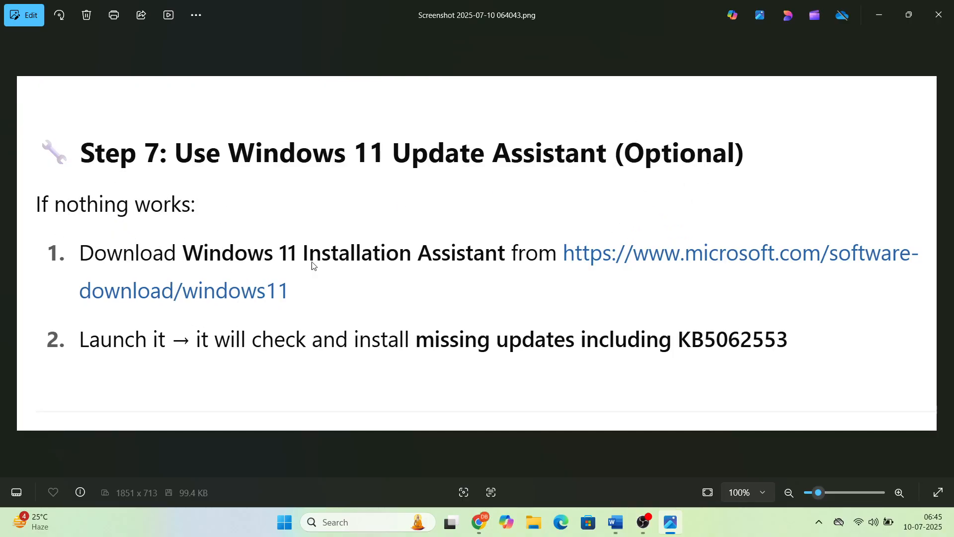